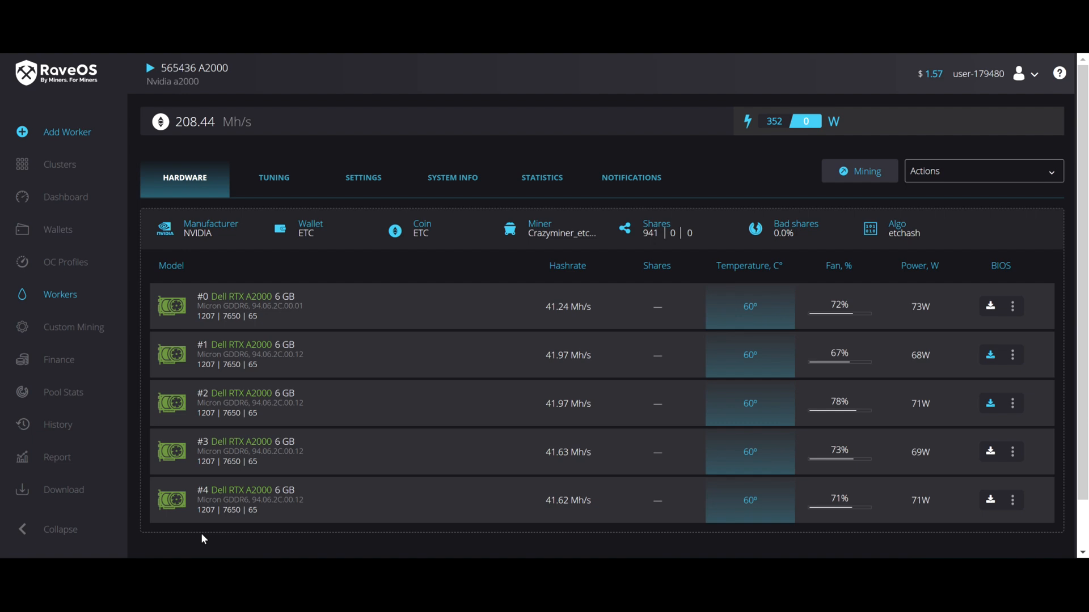
mouse_move(419, 151)
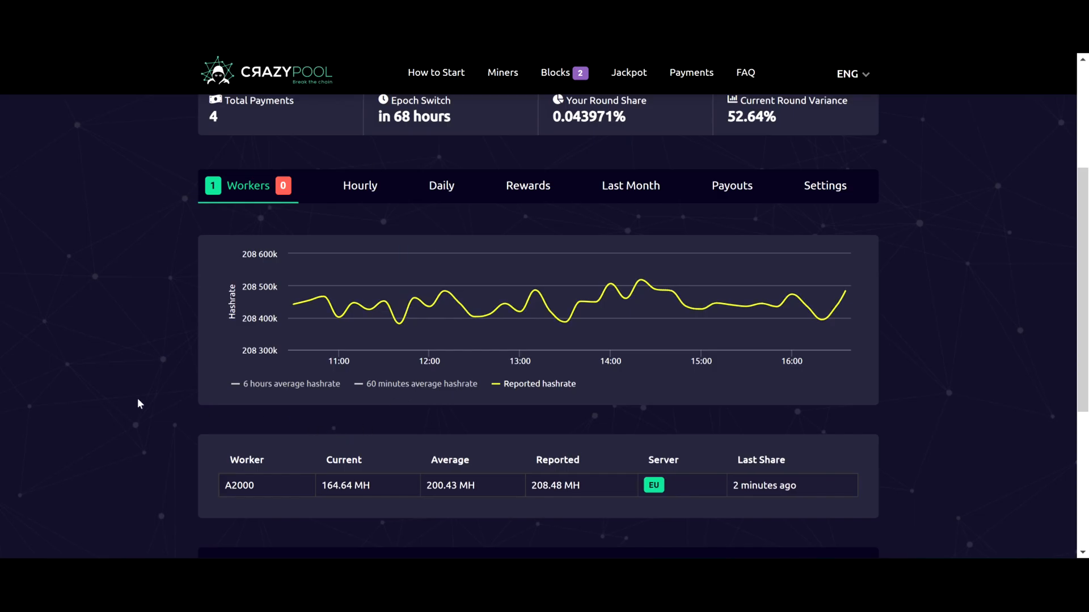
mouse_move(746, 306)
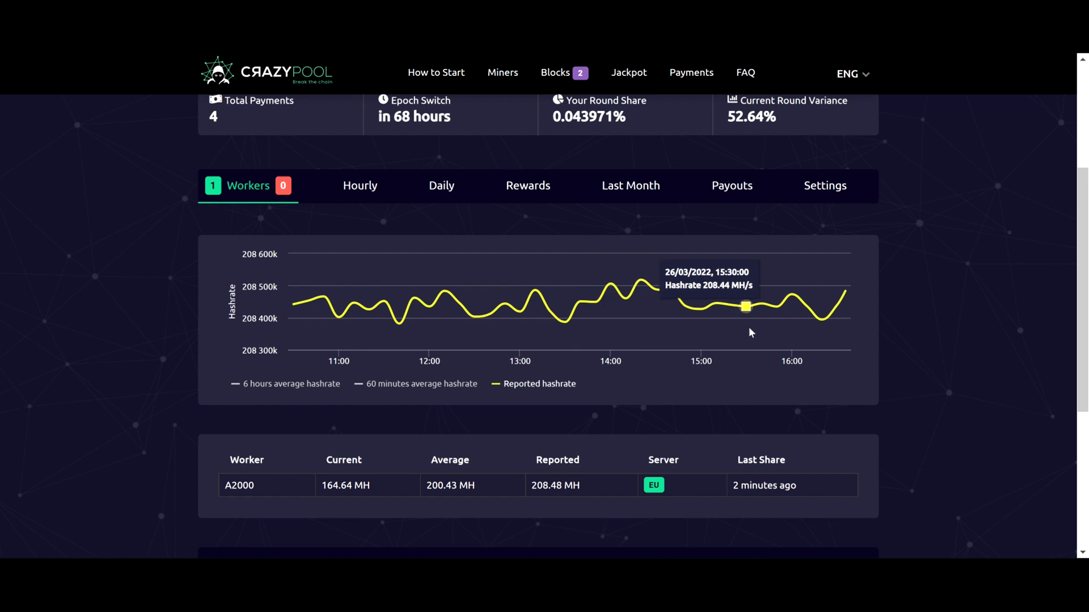
mouse_move(943, 498)
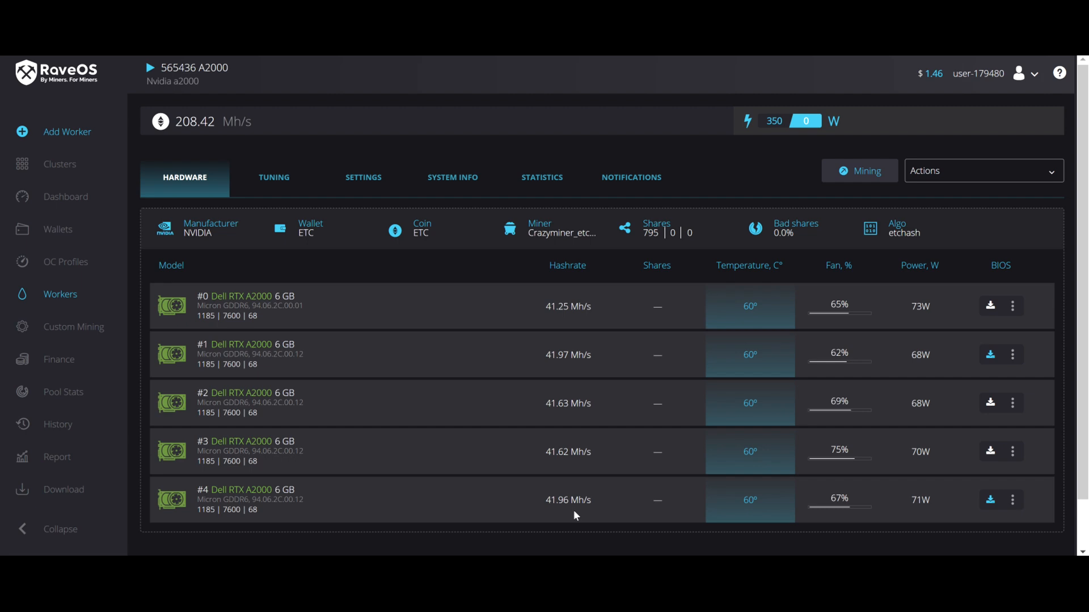
mouse_move(556, 375)
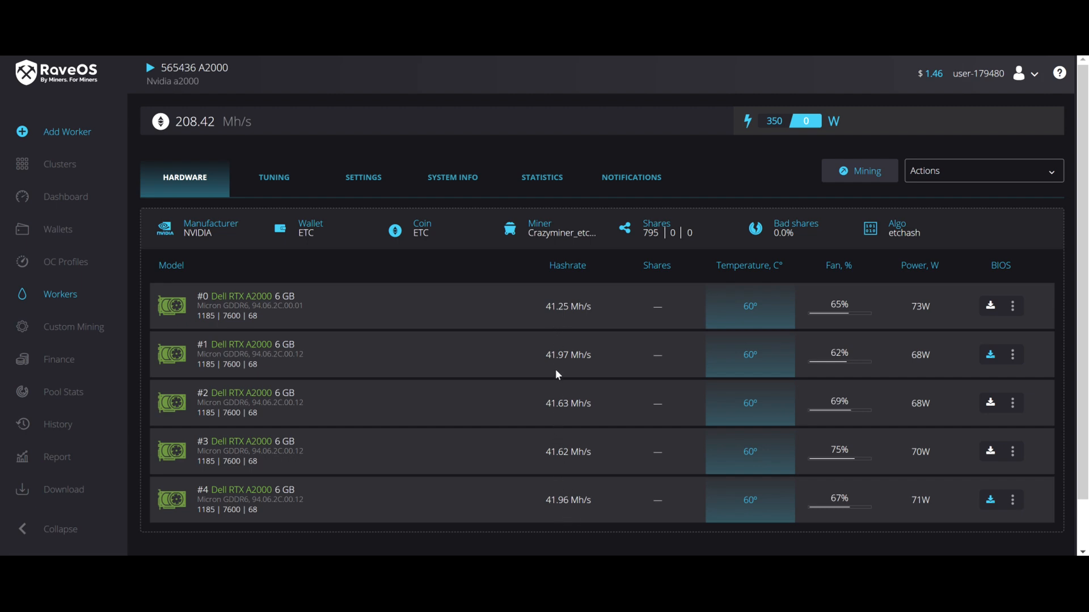
mouse_move(341, 306)
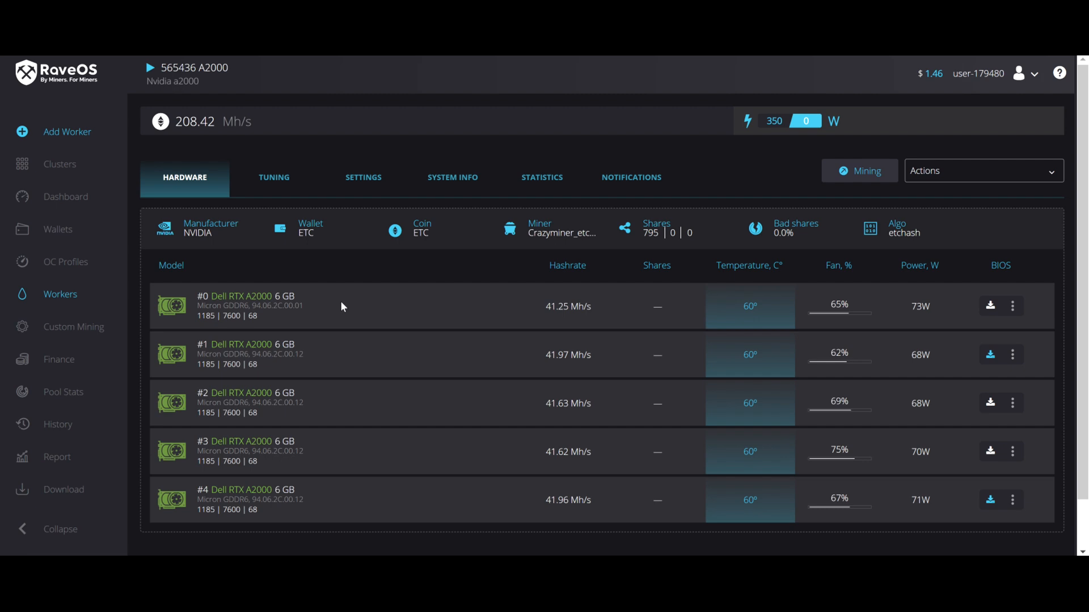
mouse_move(354, 352)
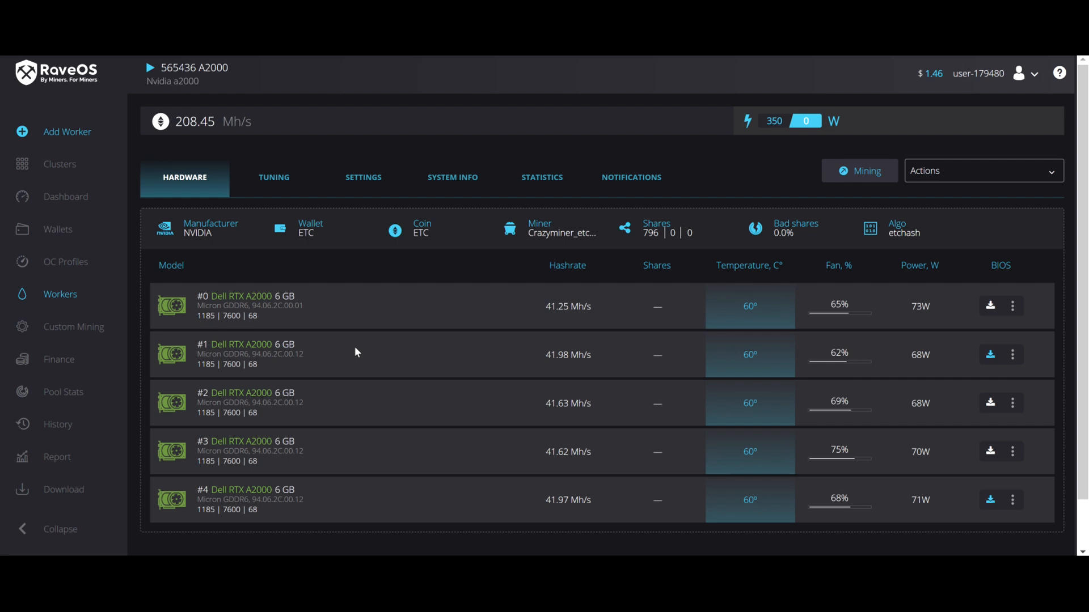
double_click(198, 121)
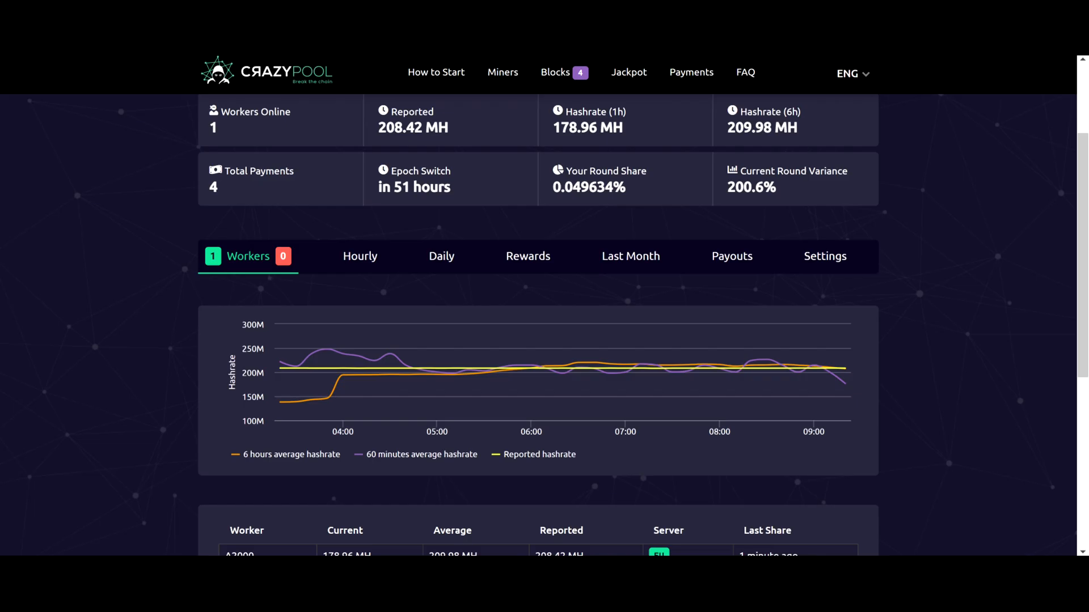
mouse_move(309, 368)
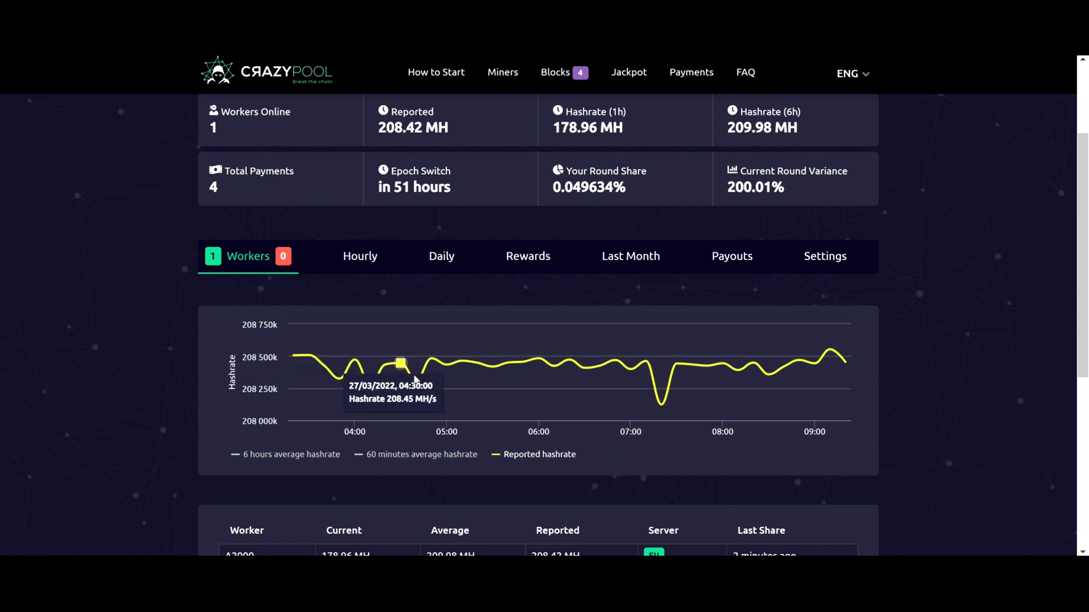
mouse_move(812, 361)
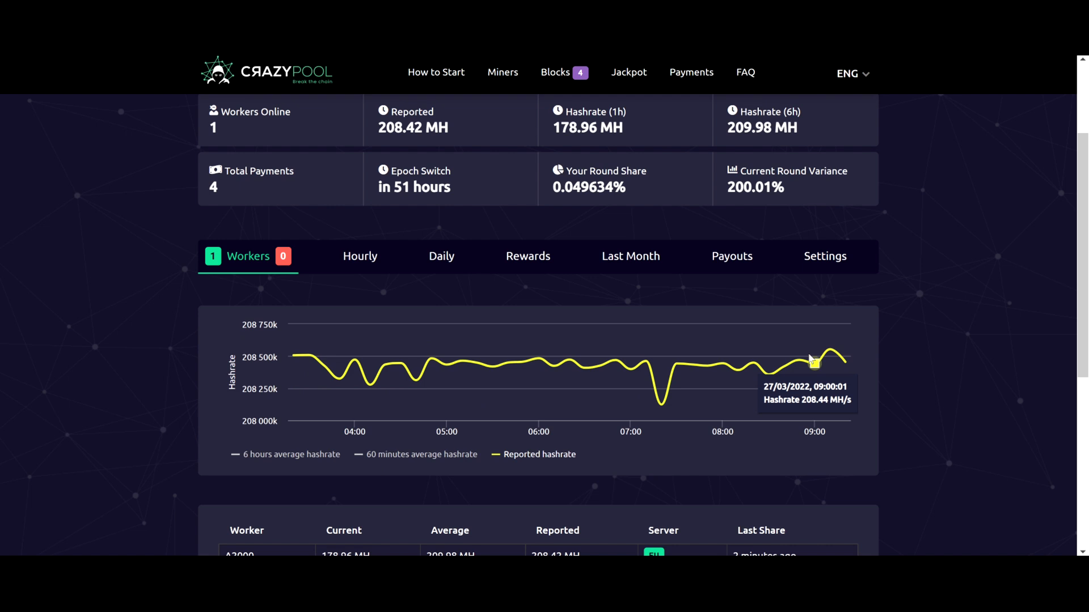
mouse_move(387, 120)
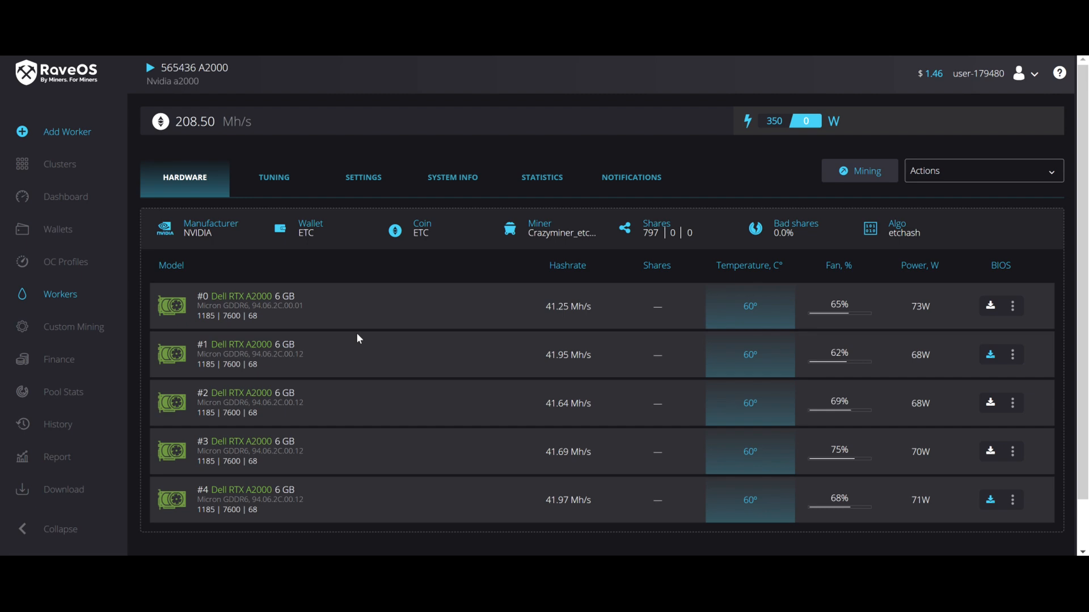
mouse_move(341, 297)
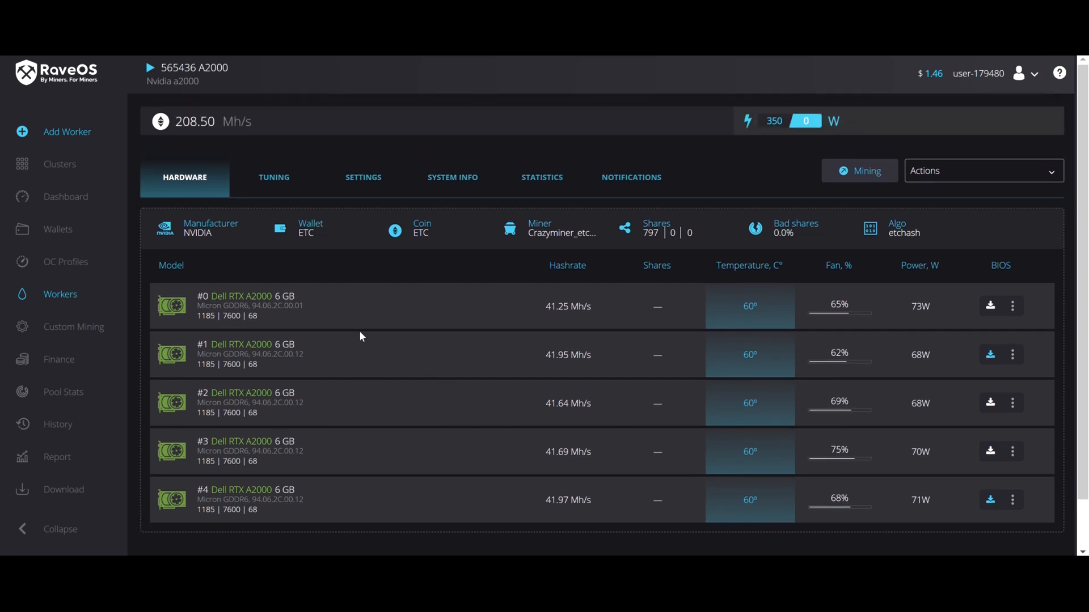
mouse_move(534, 346)
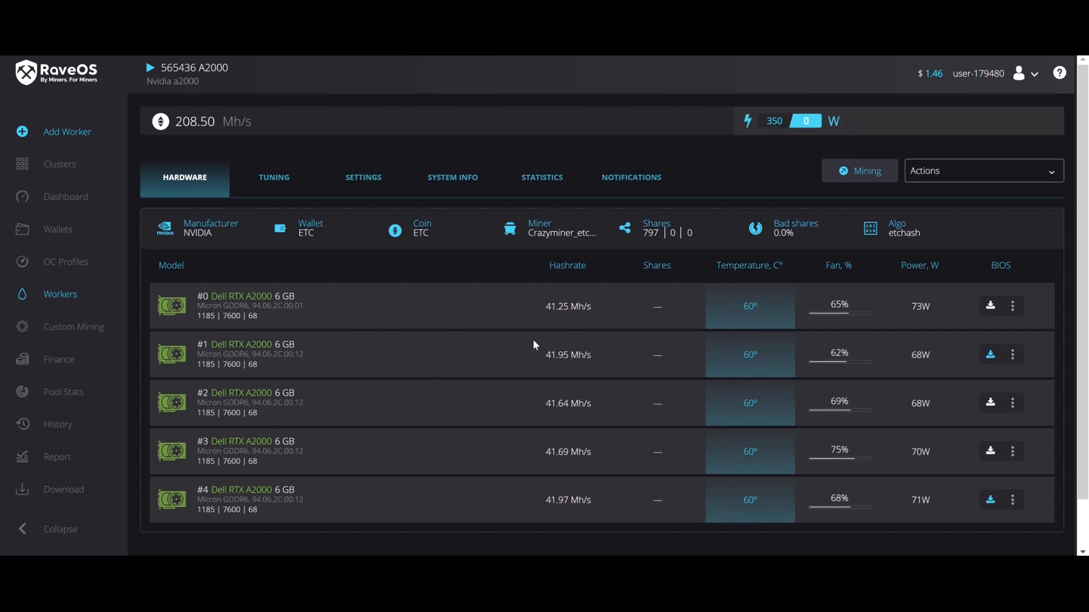
mouse_move(458, 345)
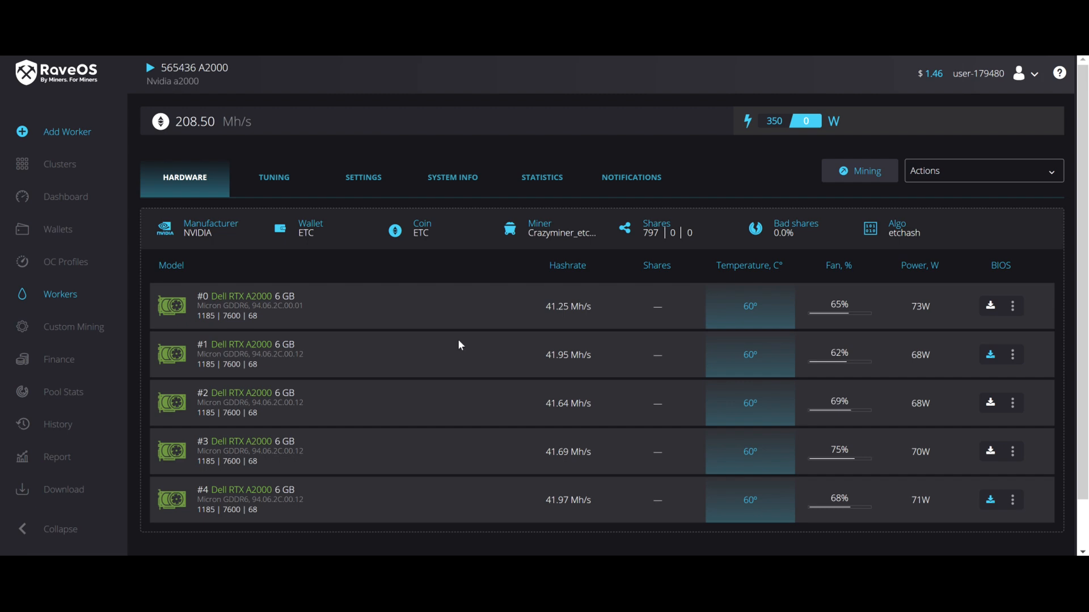
mouse_move(418, 337)
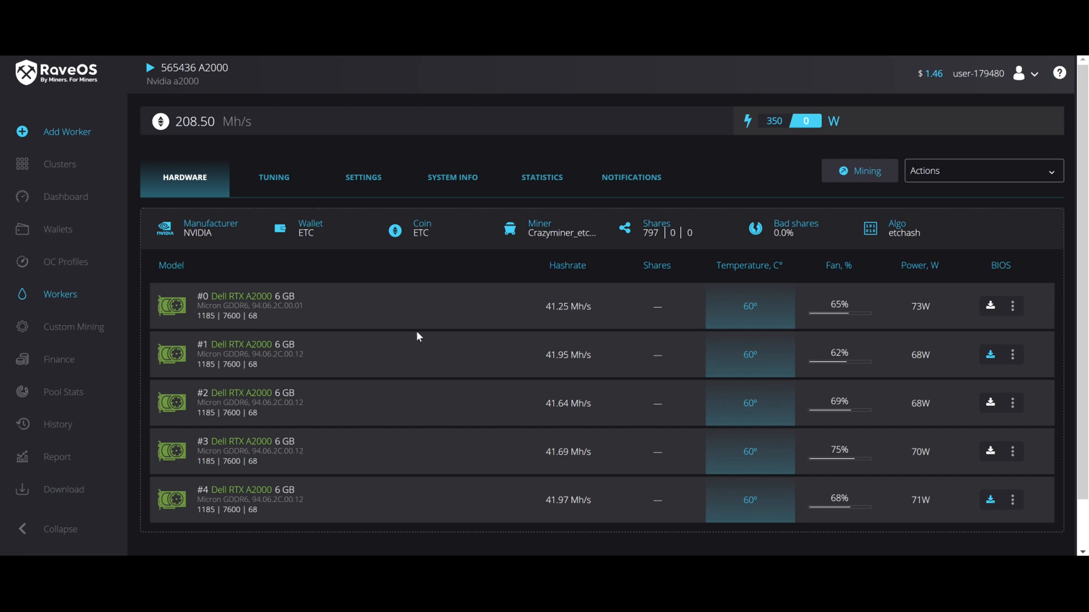
mouse_move(412, 315)
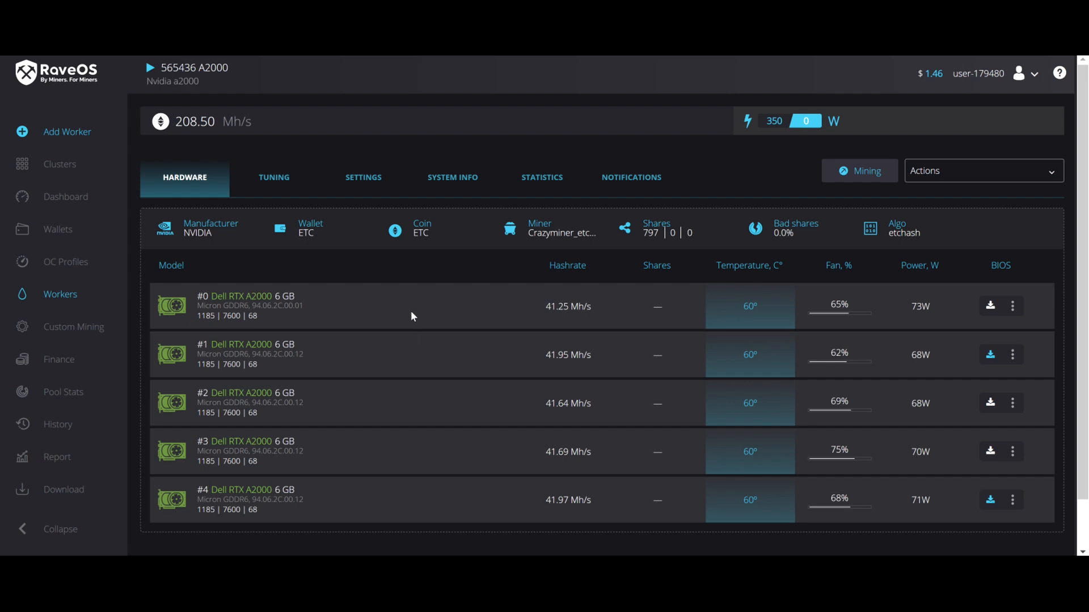